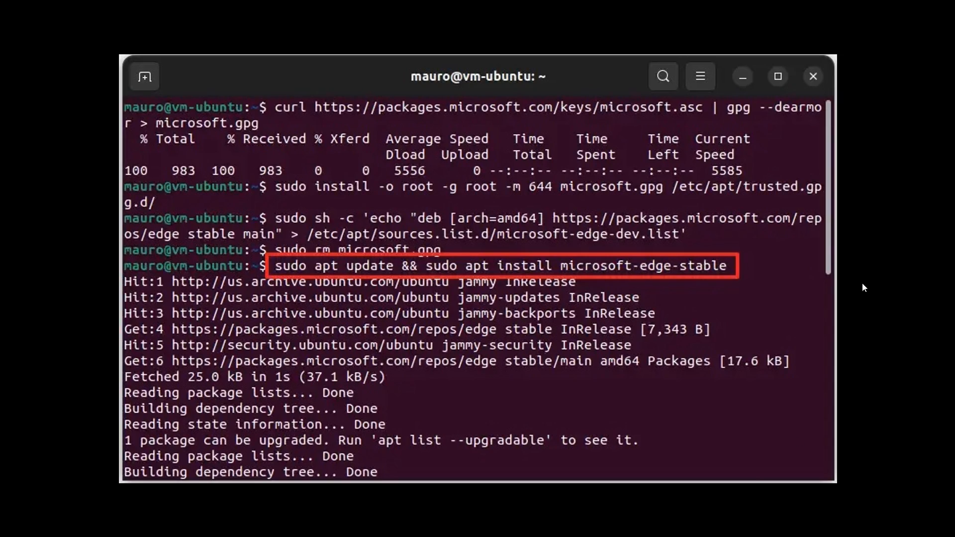
{"action": "mouse_move", "coordinate": [861, 258]}
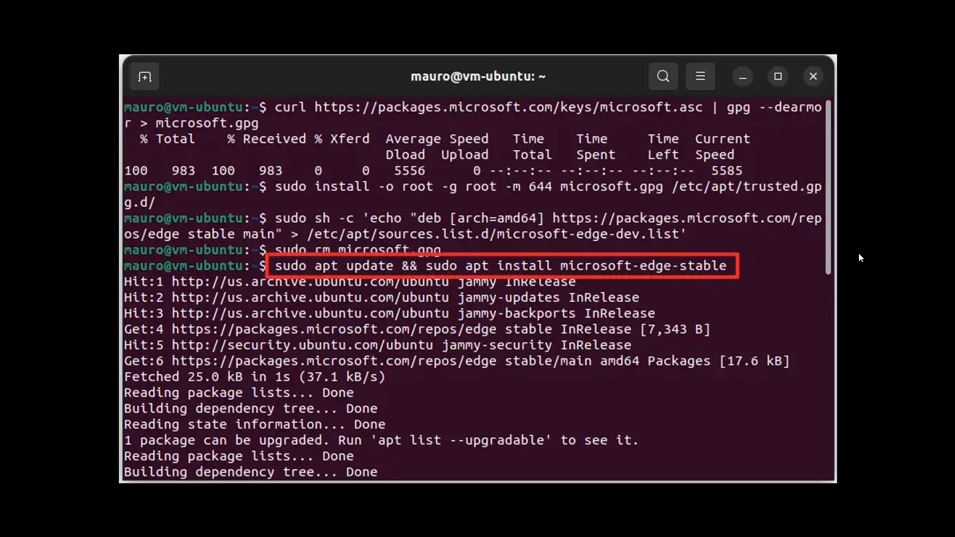
{"action": "mouse_move", "coordinate": [262, 279]}
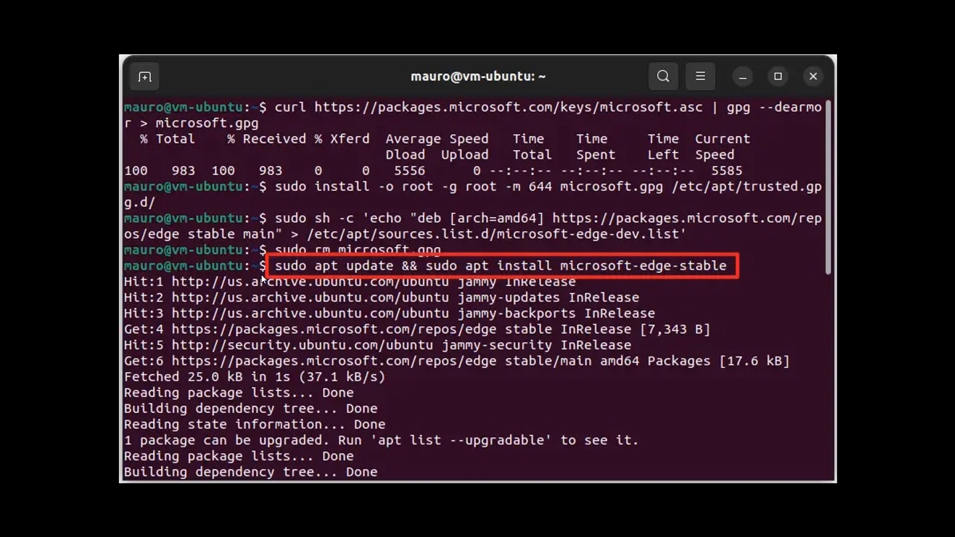
{"action": "mouse_move", "coordinate": [759, 333]}
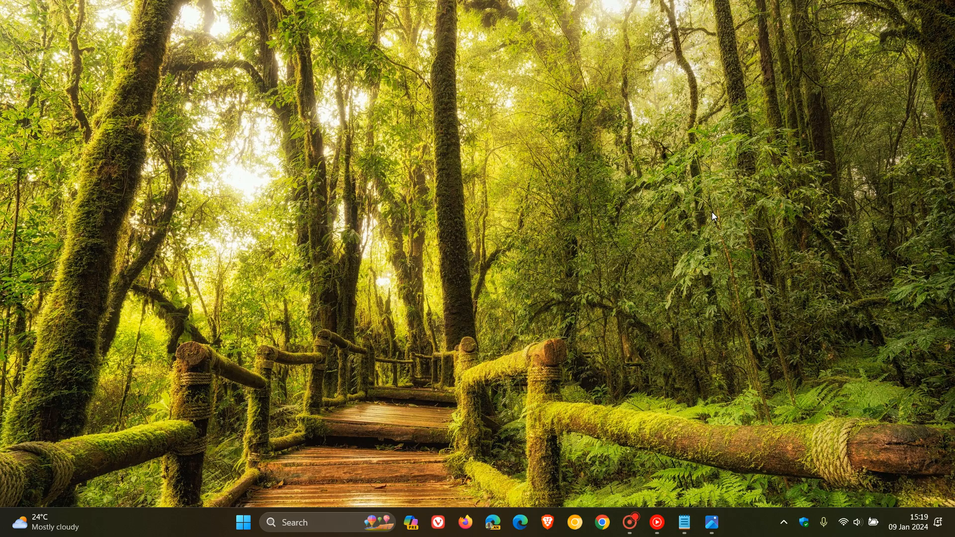
{"action": "mouse_move", "coordinate": [693, 459]}
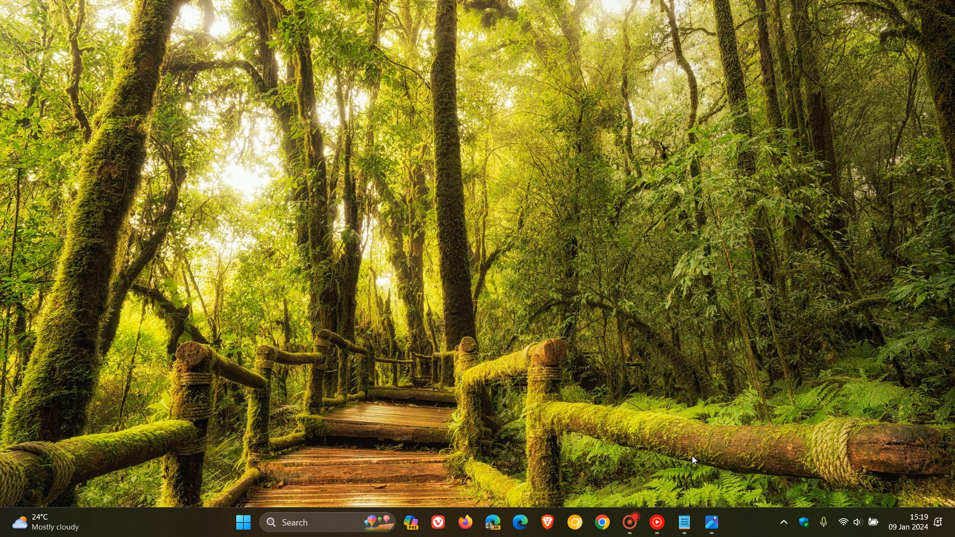
Step: Restore the Notepad note listing the hidden sudo setting strings from the taskbar
{"action": "left_click", "coordinate": [683, 521]}
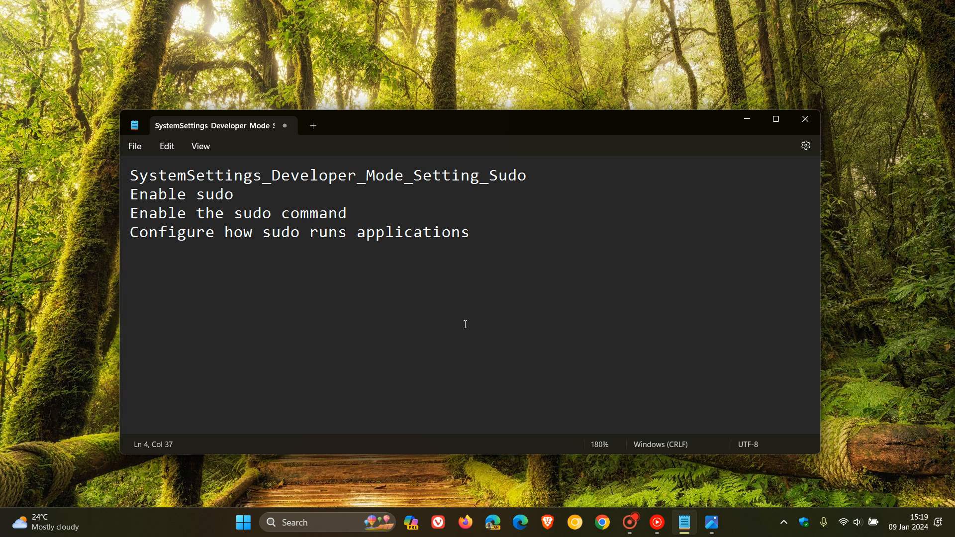
Step: Focus the Notepad text to read the four sudo setting strings
{"action": "left_click", "coordinate": [470, 232]}
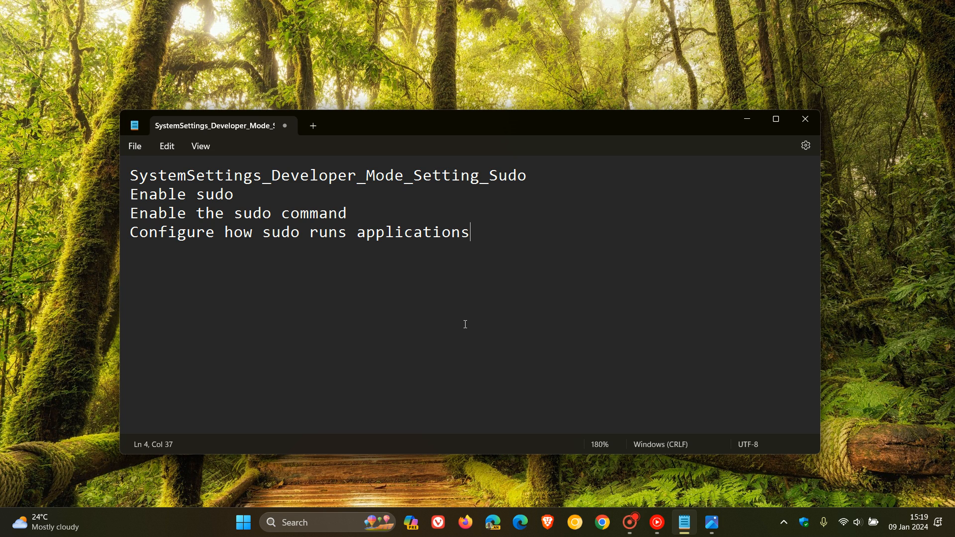
{"action": "mouse_move", "coordinate": [592, 171]}
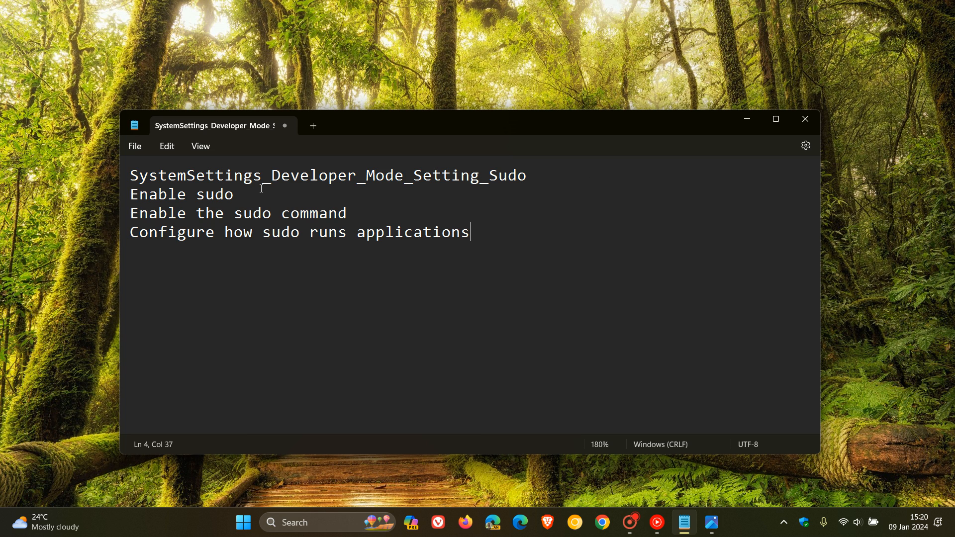
{"action": "mouse_move", "coordinate": [385, 211]}
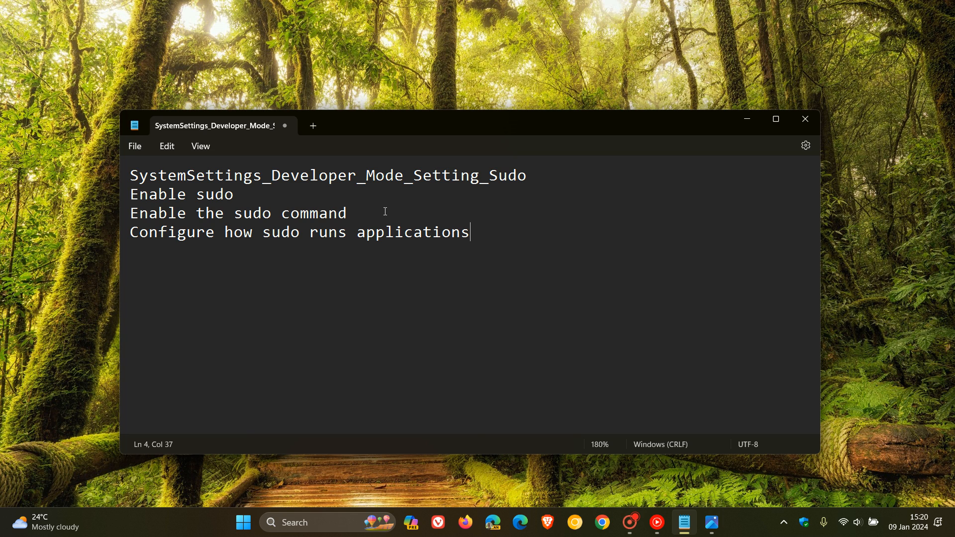
{"action": "mouse_move", "coordinate": [513, 241]}
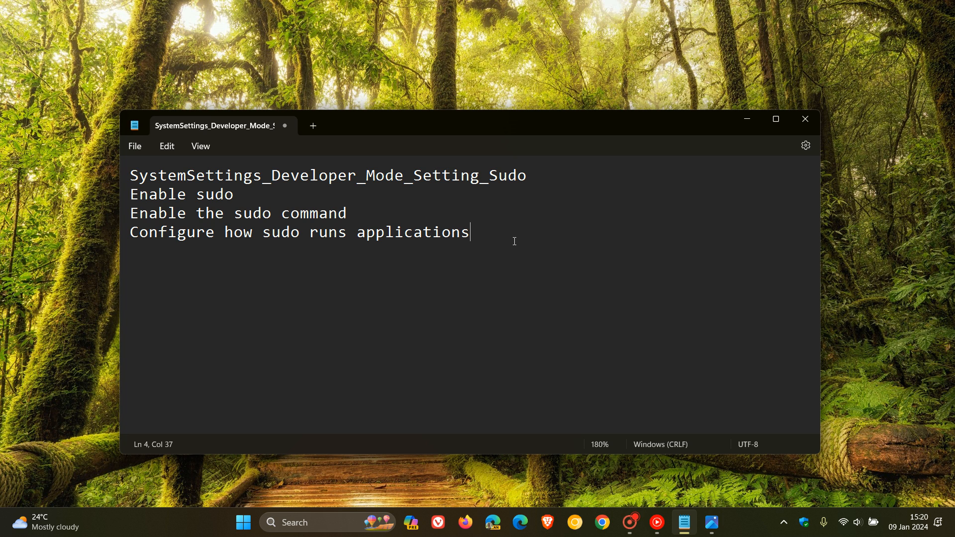
{"action": "mouse_move", "coordinate": [574, 175]}
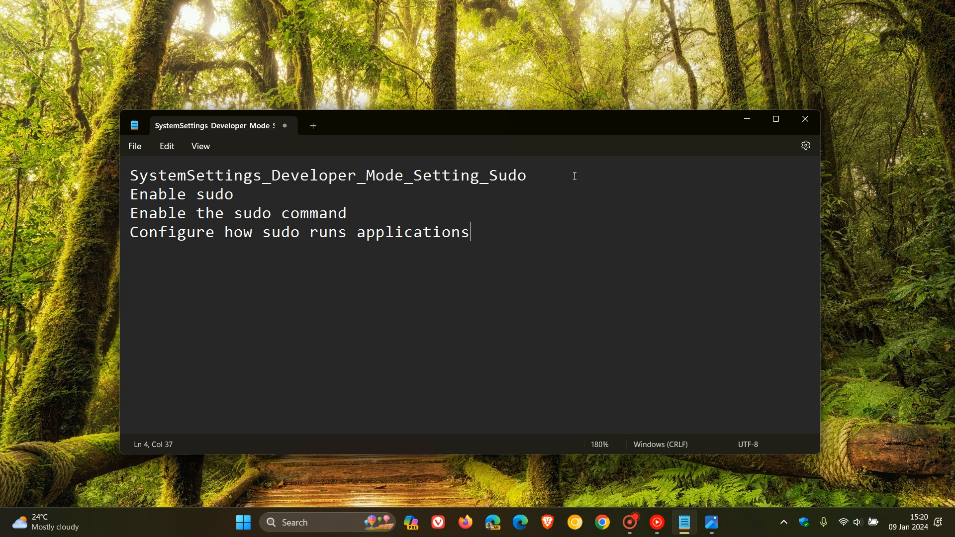
{"action": "mouse_move", "coordinate": [353, 194]}
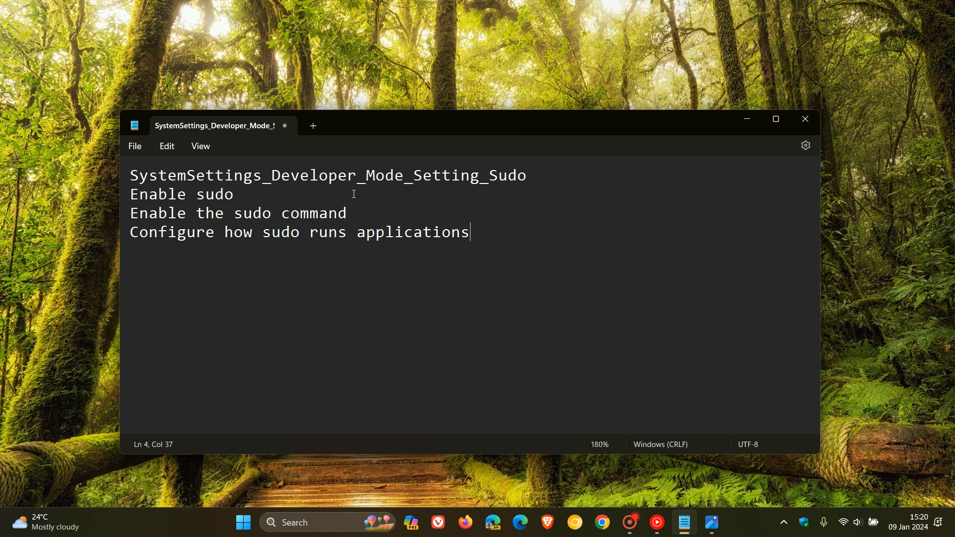
{"action": "mouse_move", "coordinate": [575, 196]}
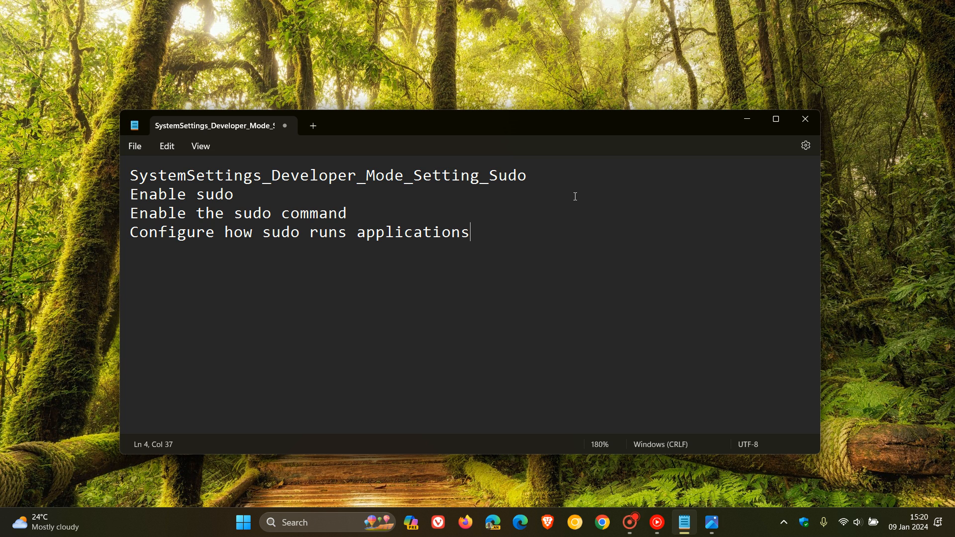
{"action": "mouse_move", "coordinate": [602, 196]}
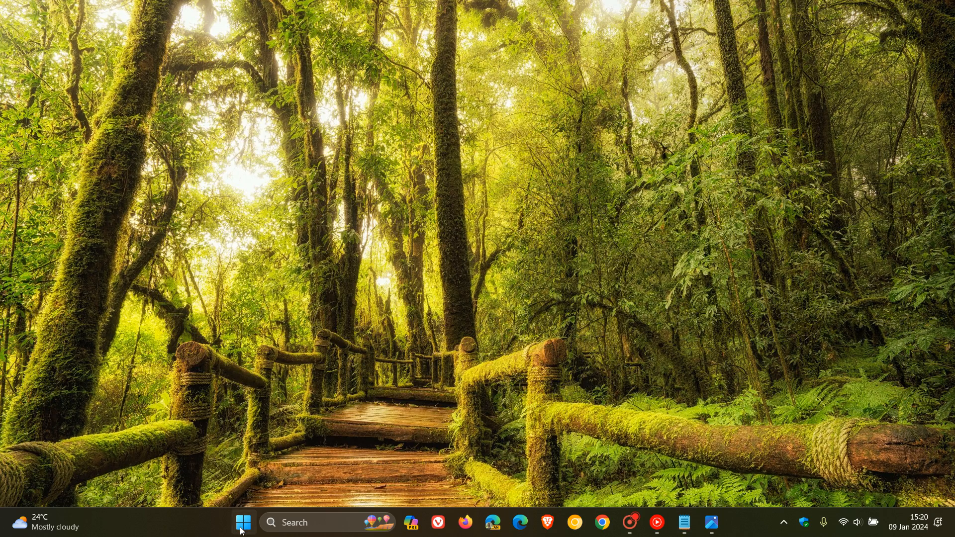
{"action": "mouse_move", "coordinate": [262, 347]}
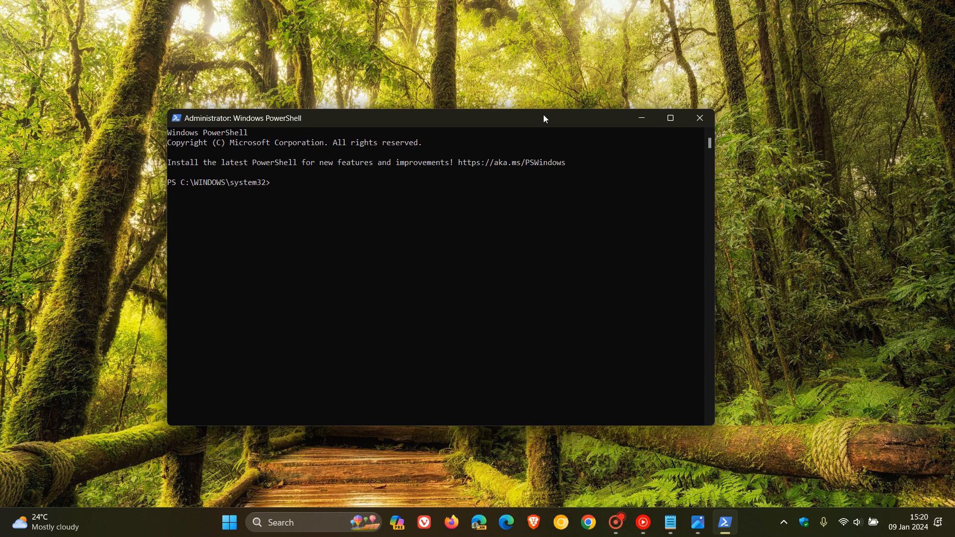
{"action": "mouse_move", "coordinate": [463, 259]}
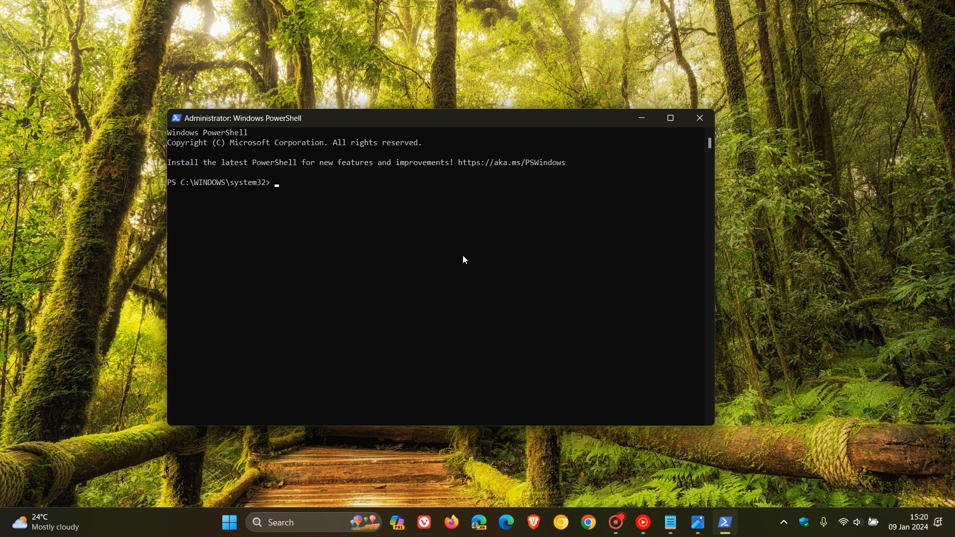
{"action": "mouse_move", "coordinate": [425, 299]}
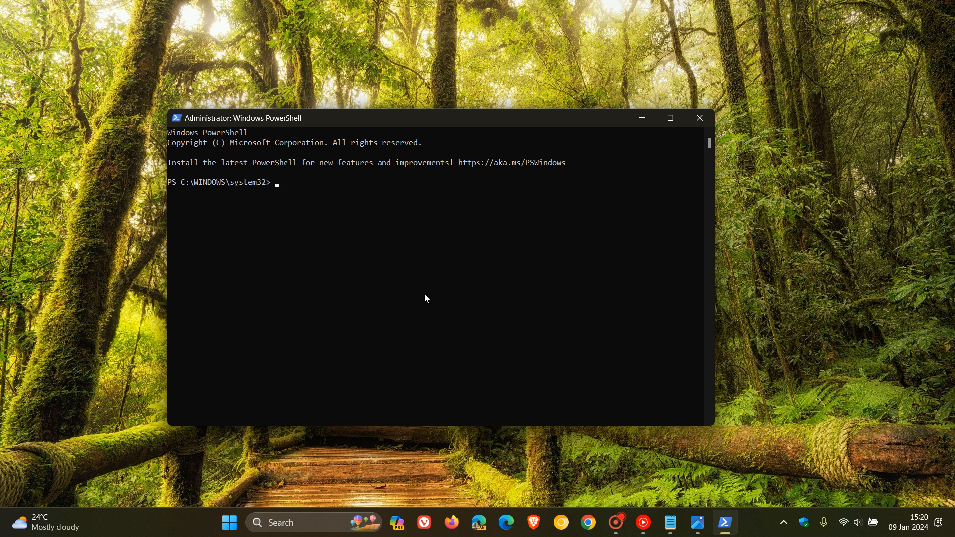
Step: Bring the administrator PowerShell window at the system32 prompt into focus
{"action": "left_click", "coordinate": [229, 522]}
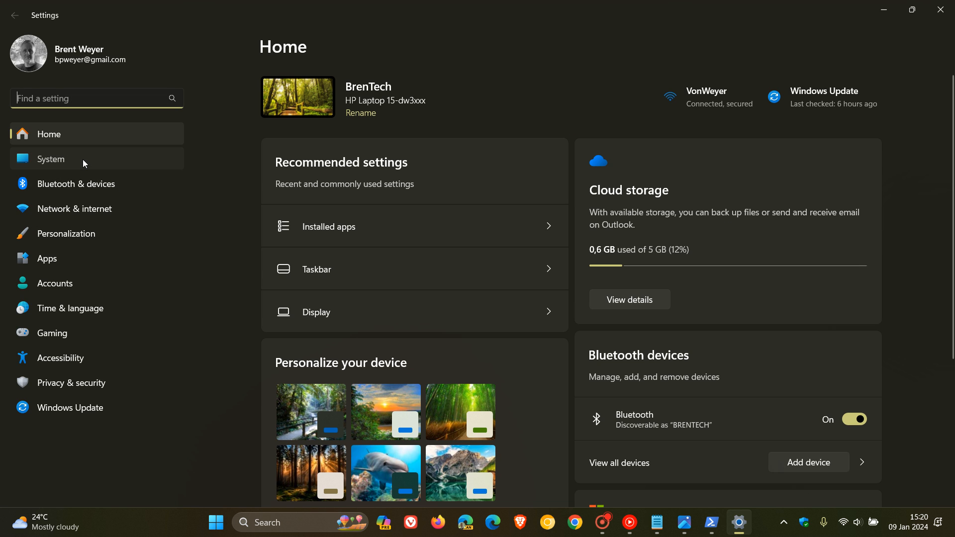
Step: Go to System > For developers, then minimize Settings
{"action": "left_click", "coordinate": [51, 159]}
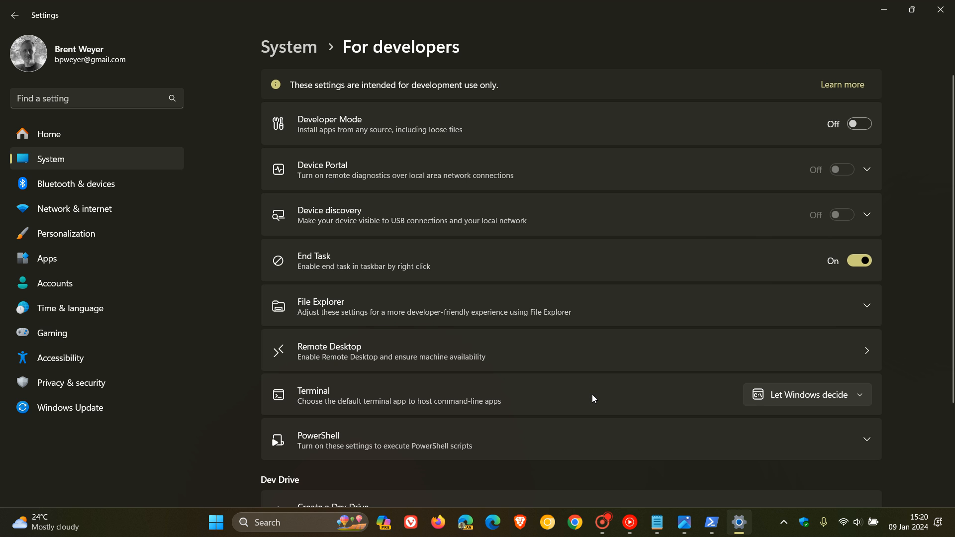
{"action": "mouse_move", "coordinate": [892, 120]}
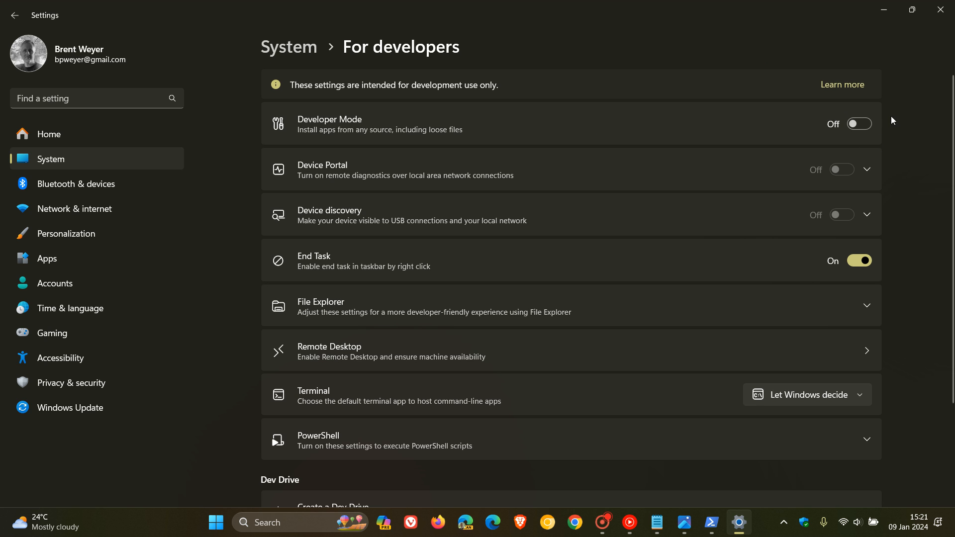
{"action": "mouse_move", "coordinate": [835, 128]}
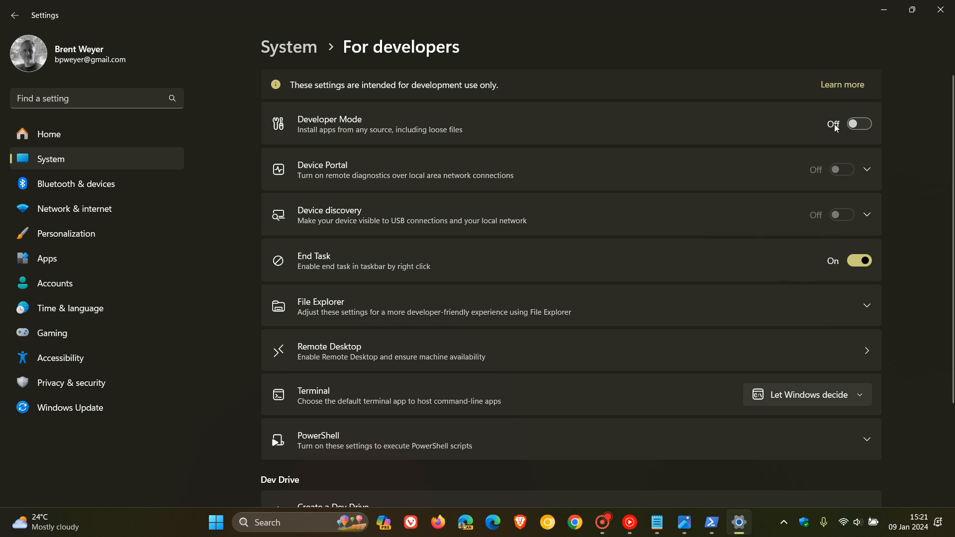
{"action": "mouse_move", "coordinate": [888, 122]}
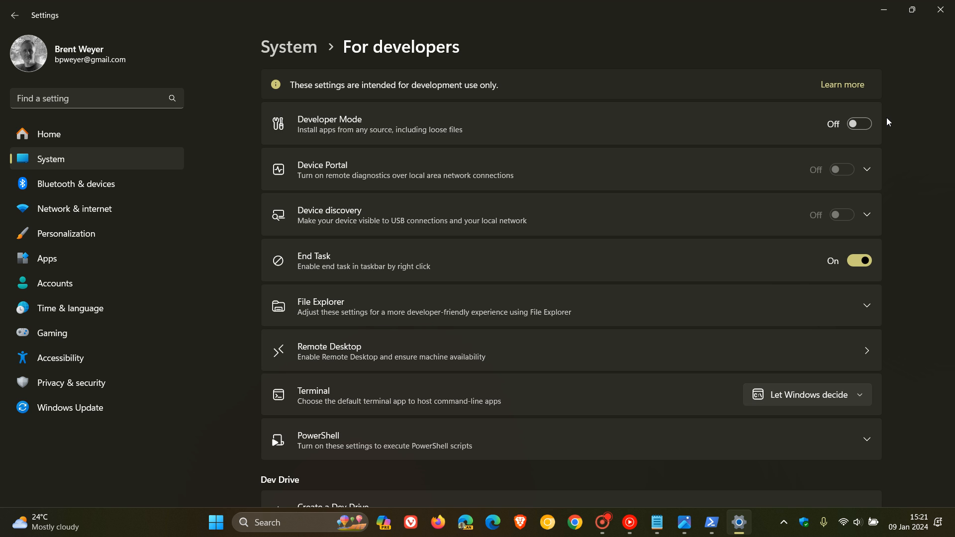
{"action": "left_click", "coordinate": [711, 522]}
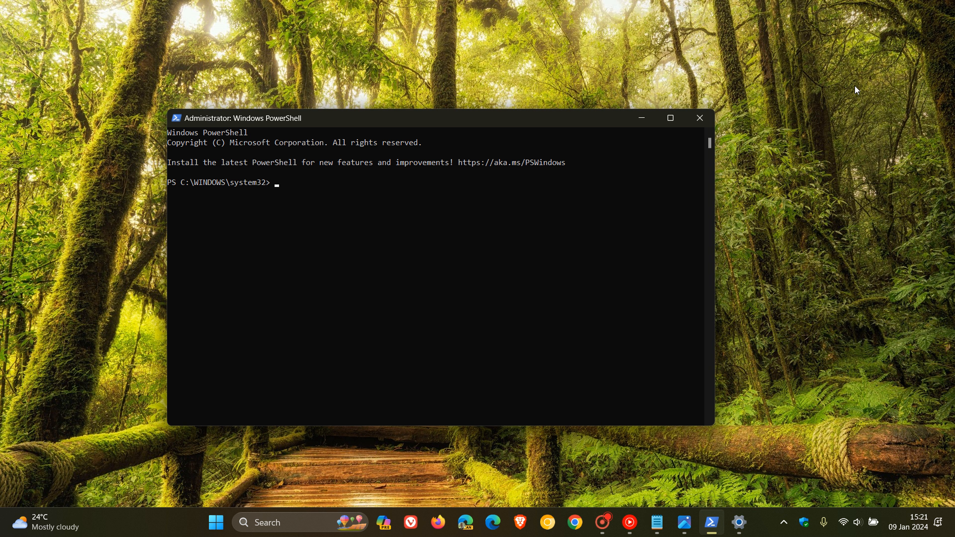
Step: Minimize PowerShell and restore the Notepad sudo note from the taskbar
{"action": "left_click", "coordinate": [698, 118]}
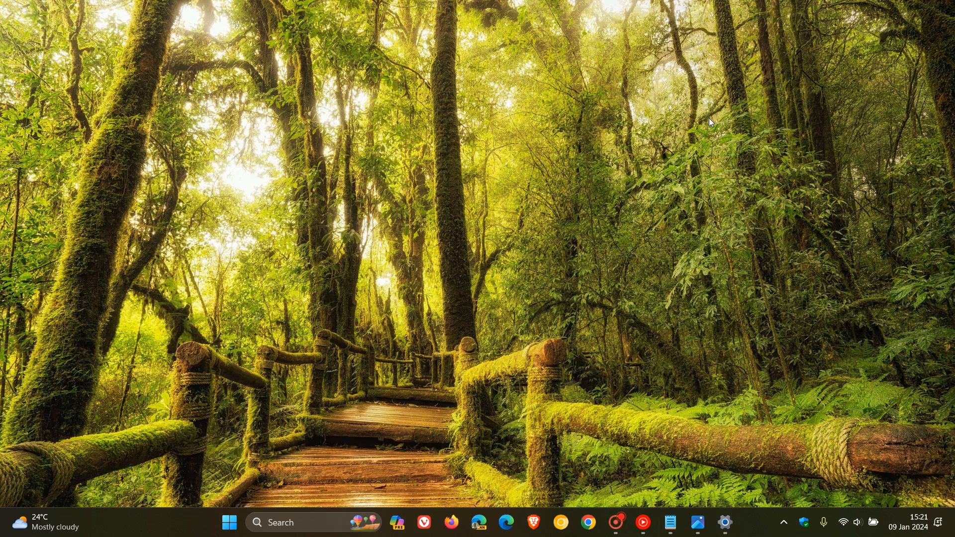
{"action": "mouse_move", "coordinate": [785, 146]}
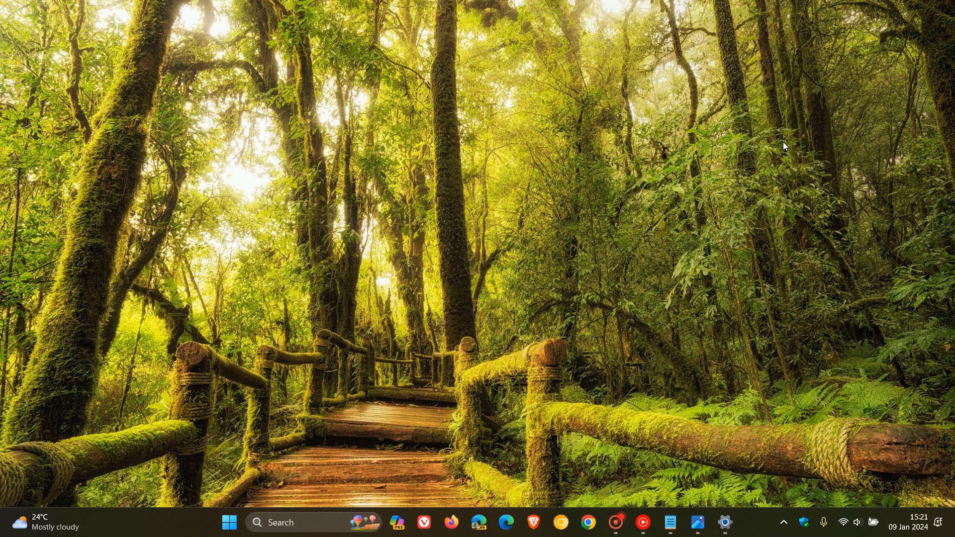
{"action": "mouse_move", "coordinate": [718, 224]}
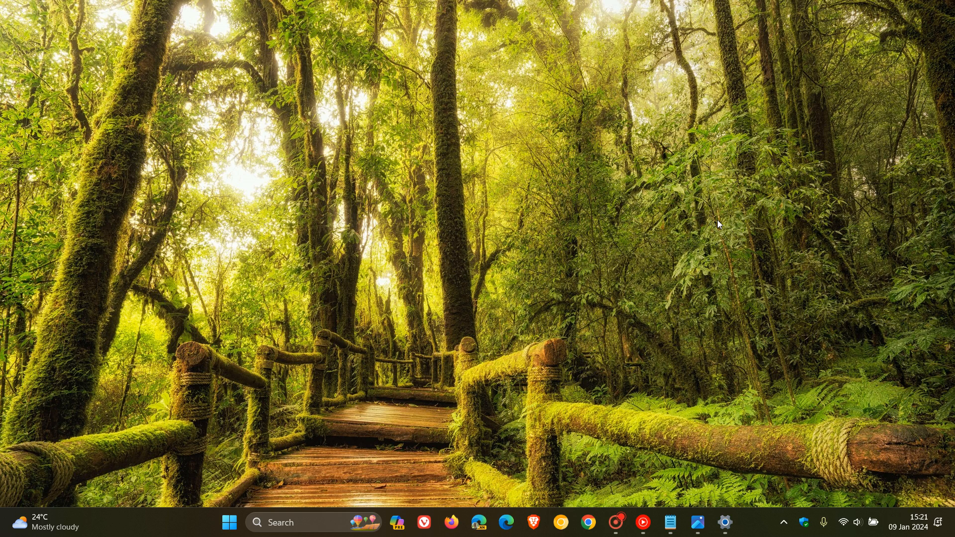
{"action": "mouse_move", "coordinate": [704, 279]}
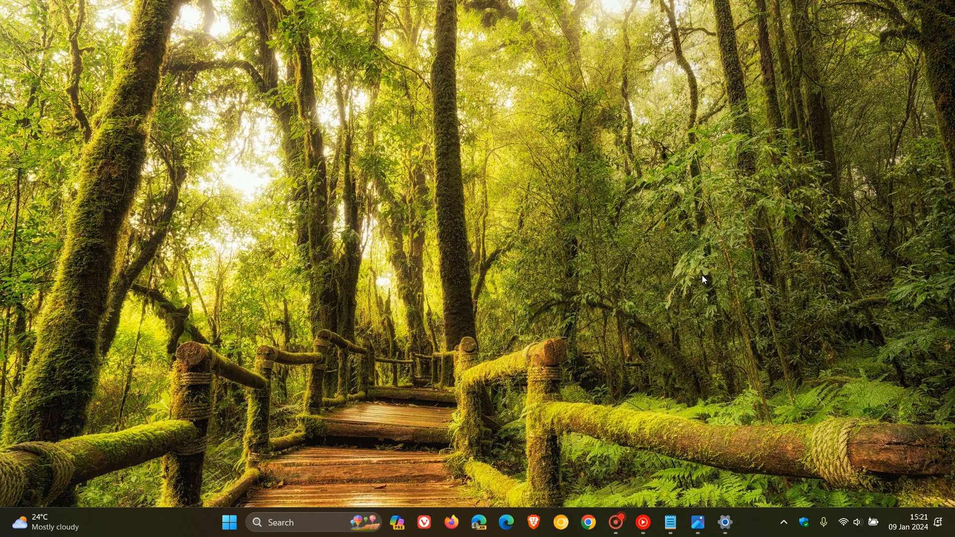
{"action": "left_click", "coordinate": [669, 522]}
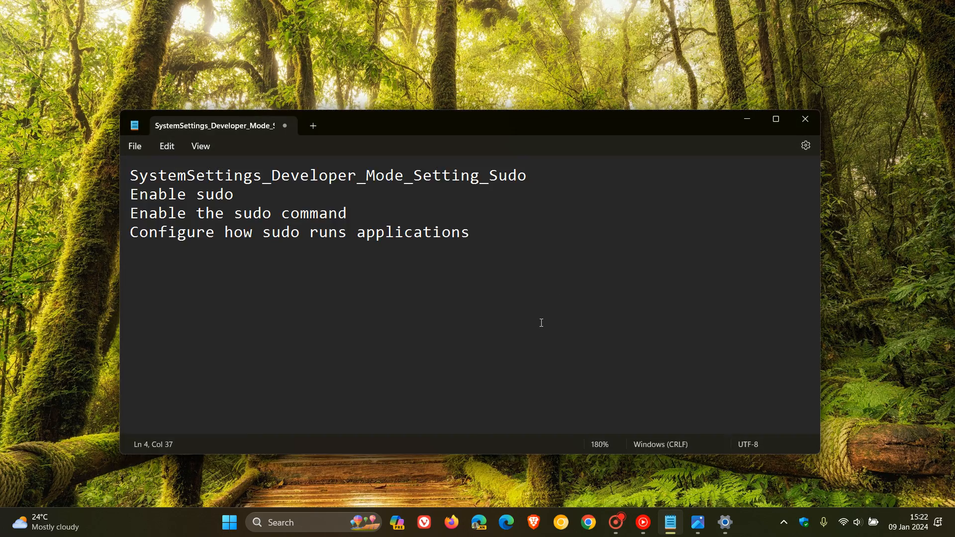
Step: Place the cursor at the end of the four-line sudo note in Notepad
{"action": "left_click", "coordinate": [470, 233]}
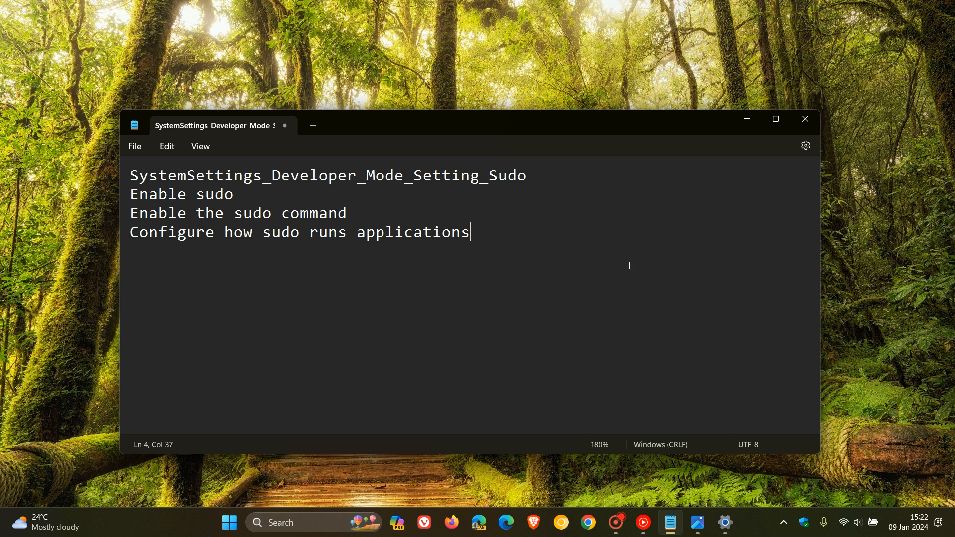
{"action": "mouse_move", "coordinate": [594, 245]}
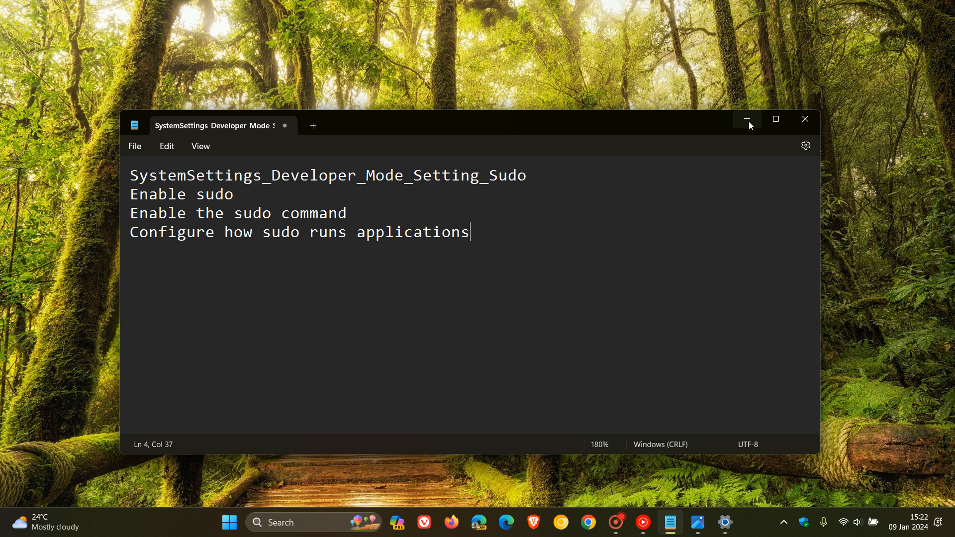
{"action": "mouse_move", "coordinate": [534, 236]}
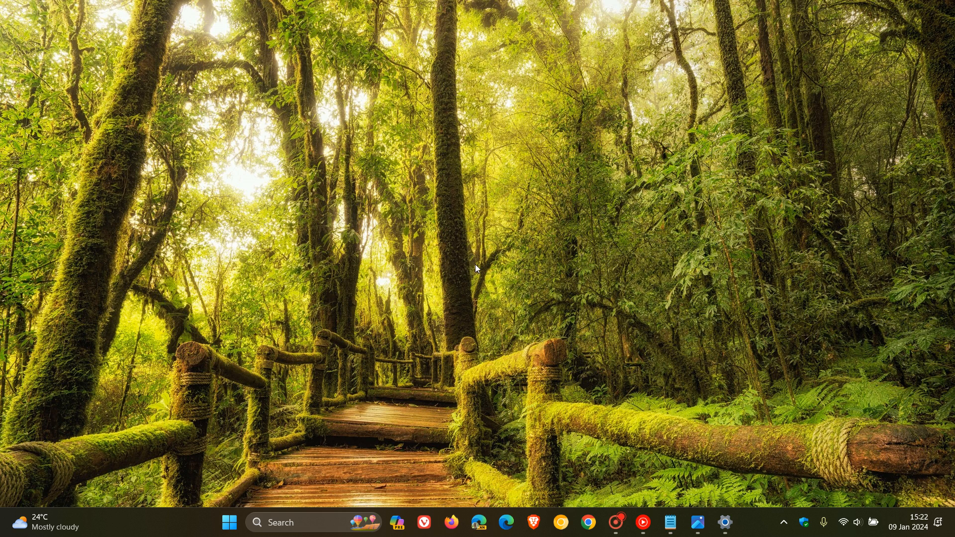
{"action": "mouse_move", "coordinate": [632, 165]}
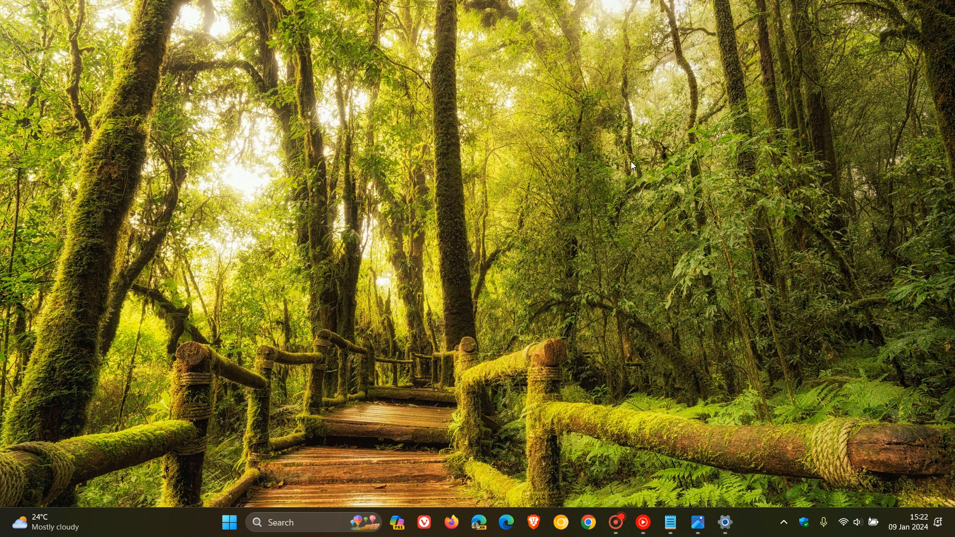
{"action": "mouse_move", "coordinate": [633, 212]}
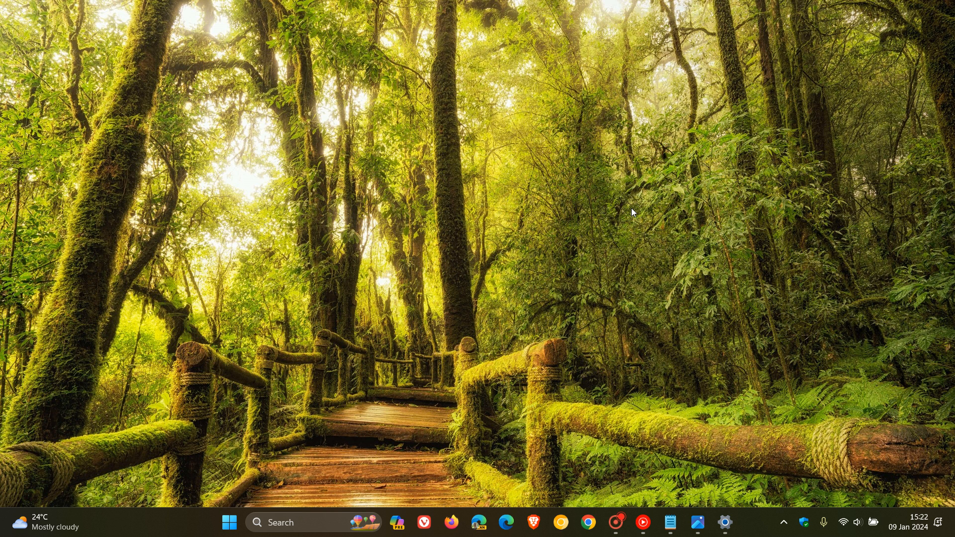